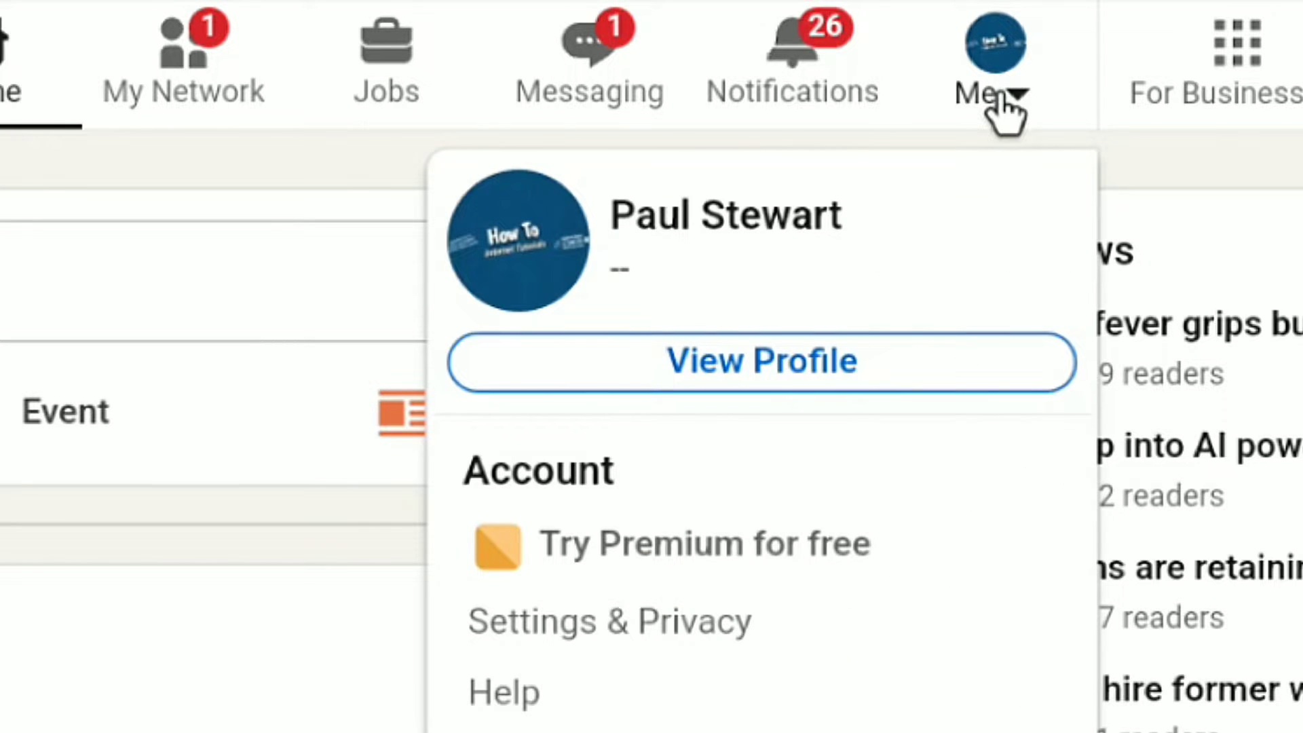
# Open your own LinkedIn profile page from the Me menu
pyautogui.click(759, 360)
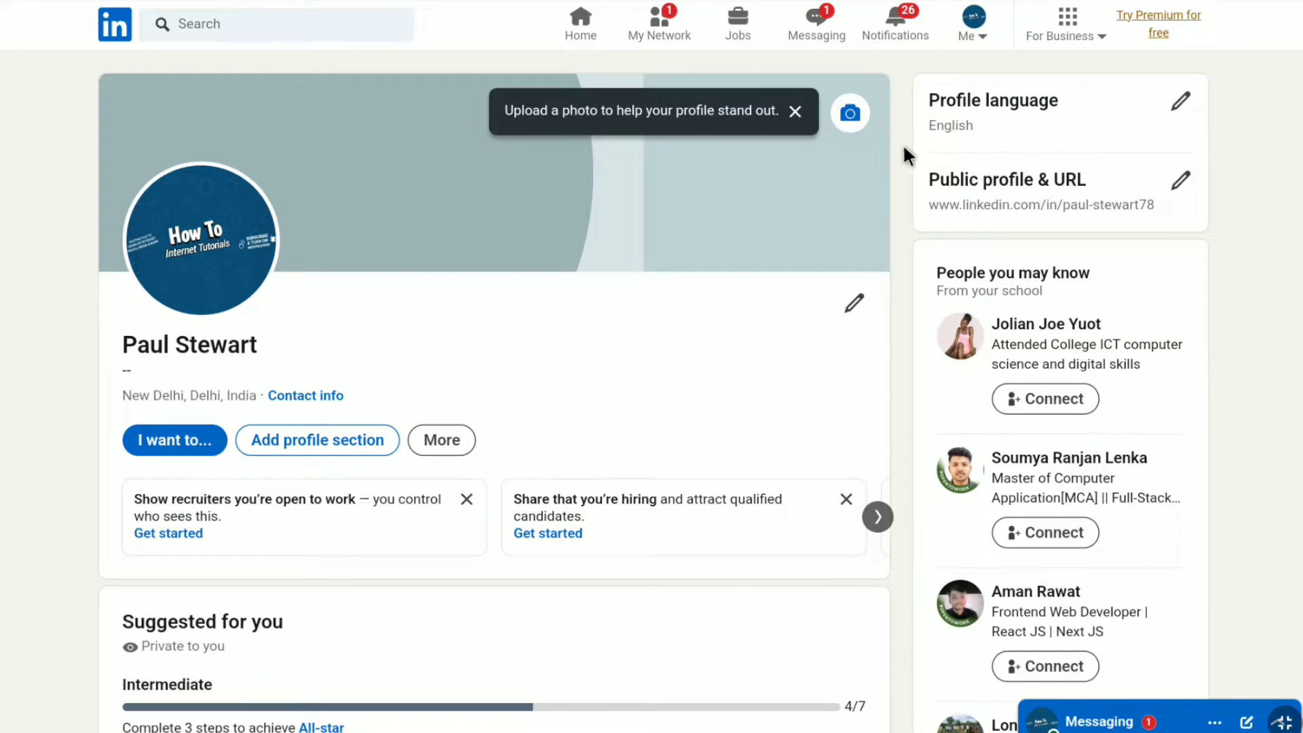
pyautogui.moveTo(936, 217)
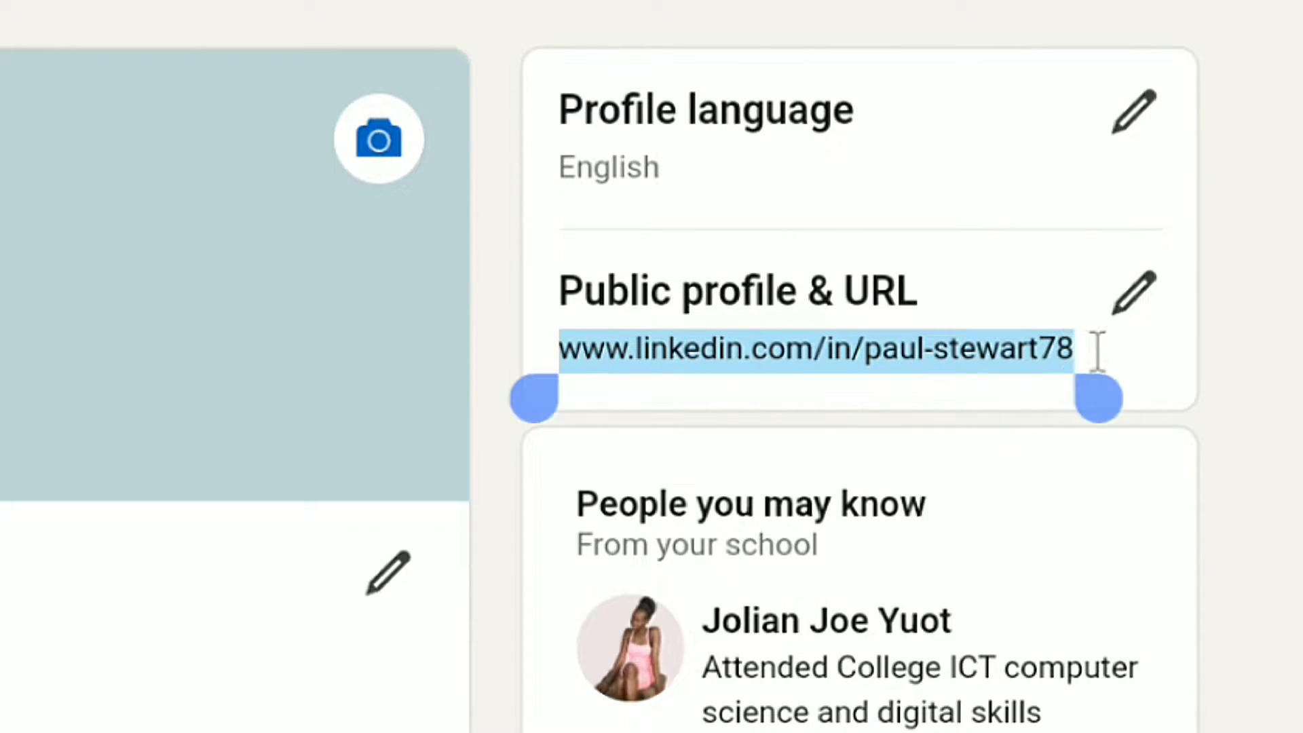
# Copy the URL listed under Public profile & URL
pyautogui.rightClick(814, 348)
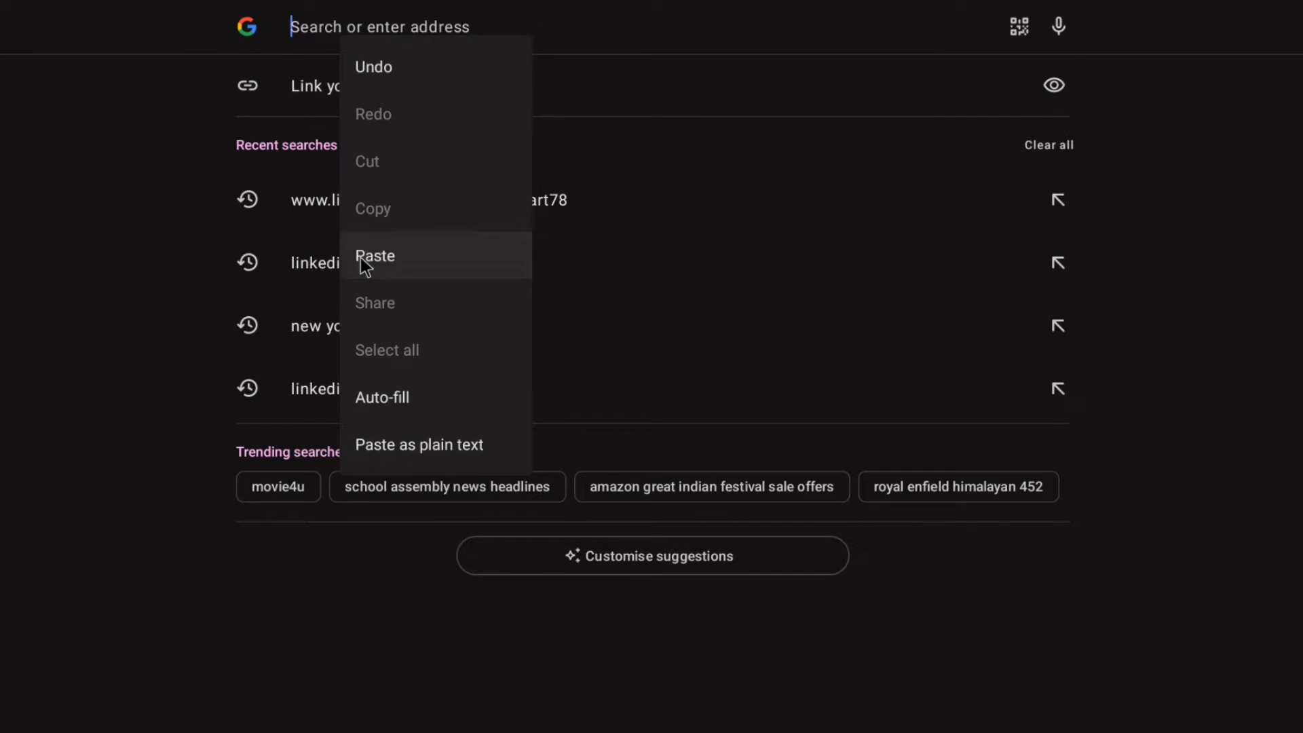
pyautogui.click(374, 255)
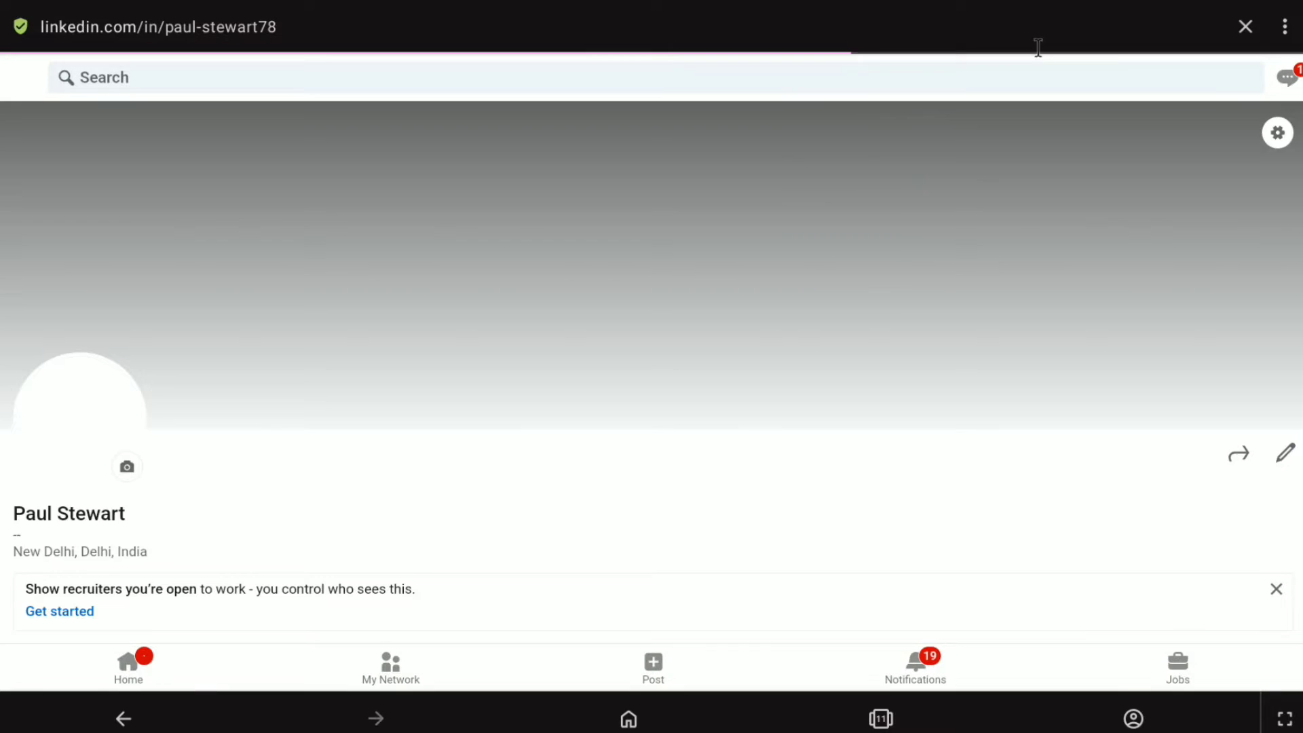